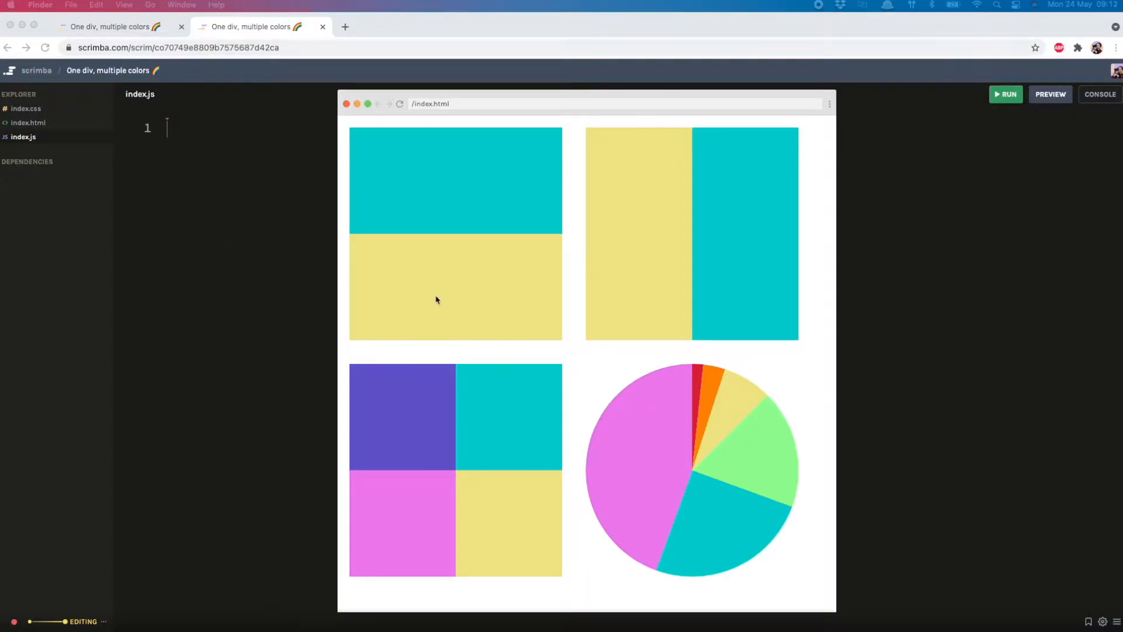
mouse_move(429, 464)
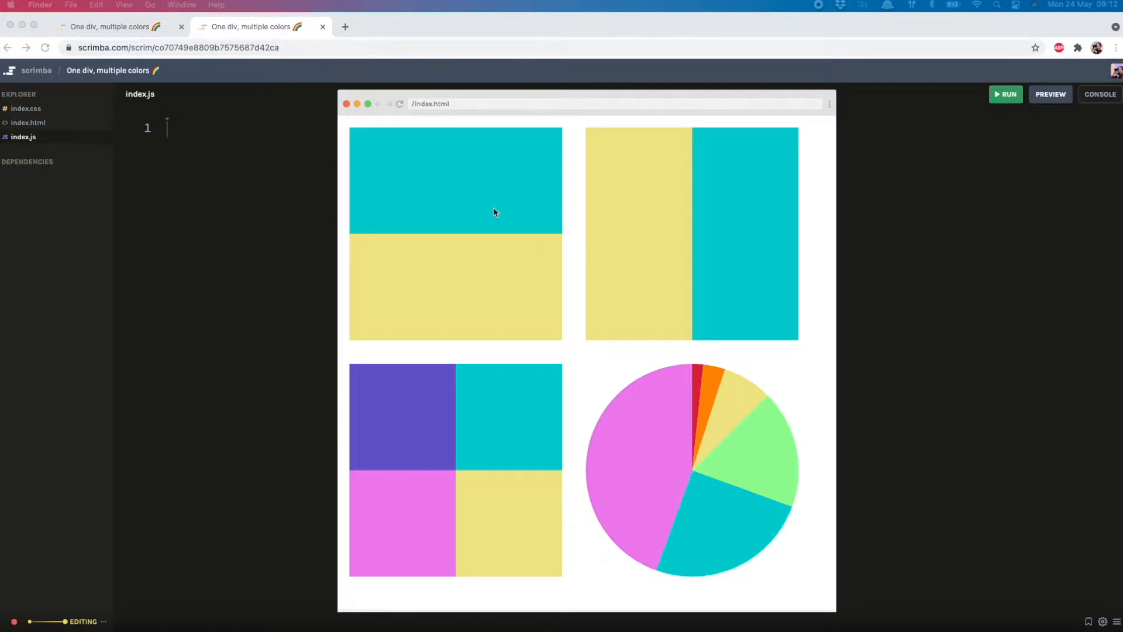
mouse_move(594, 479)
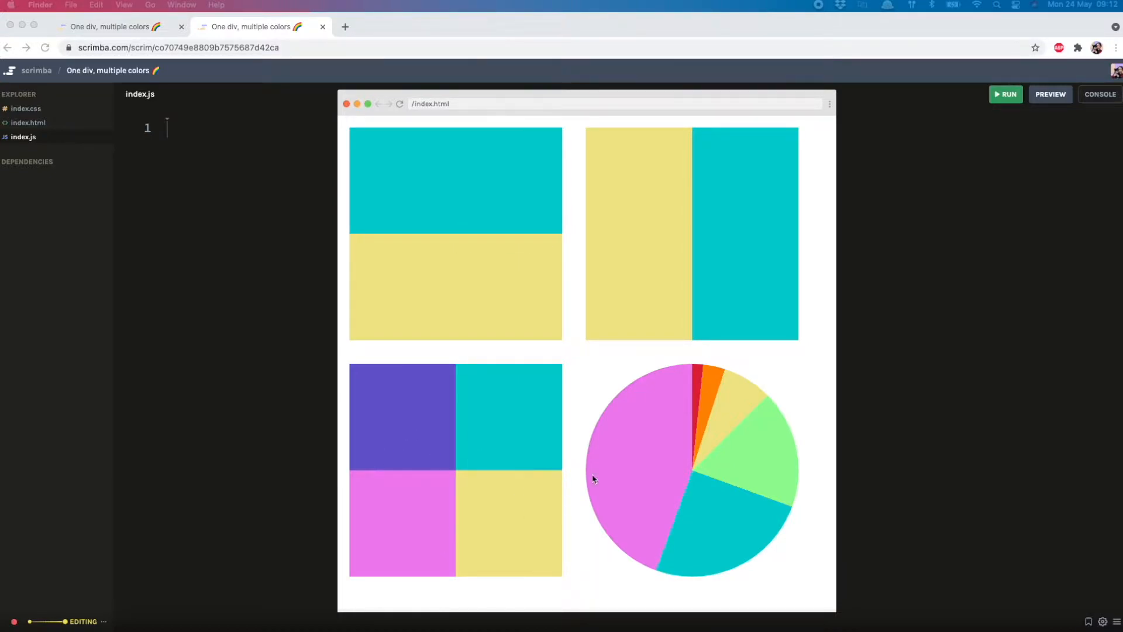
mouse_move(653, 455)
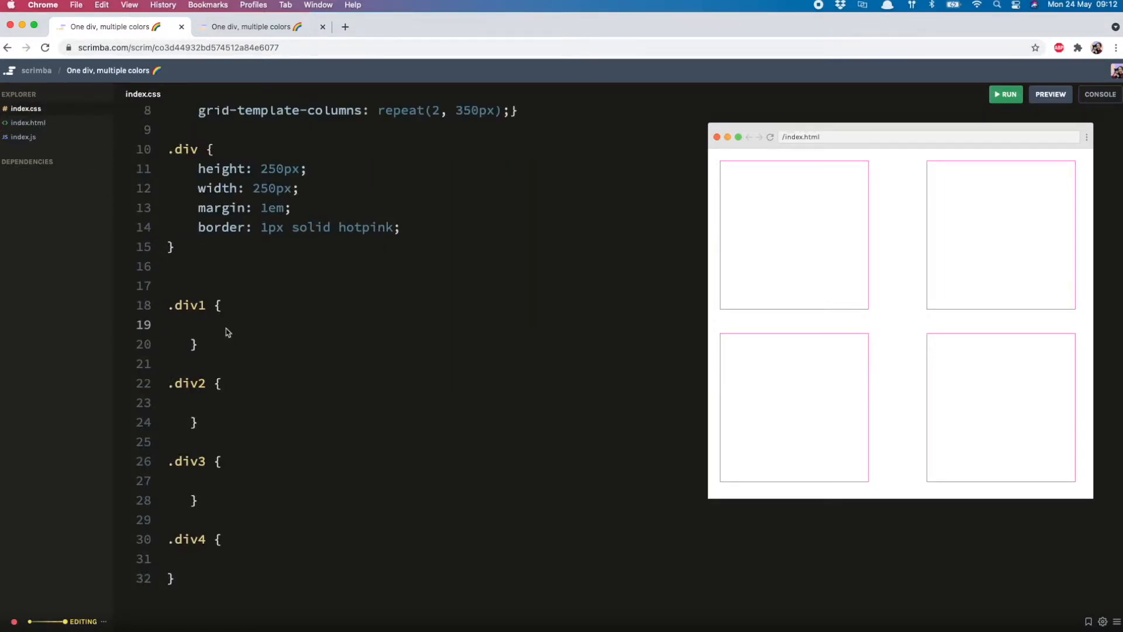
- Give .div1 background conic-gradient(darkturquoise 0–90deg, khaki 90–270deg, darkturquoise 270–360deg), then view the protractor image
click(194, 325)
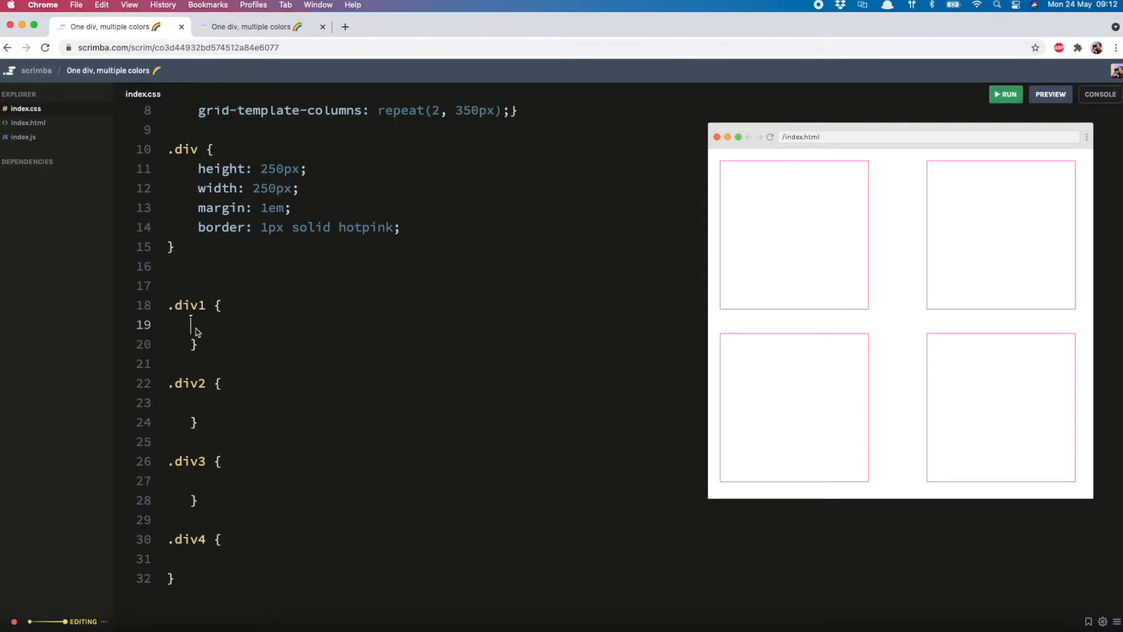
text(back)
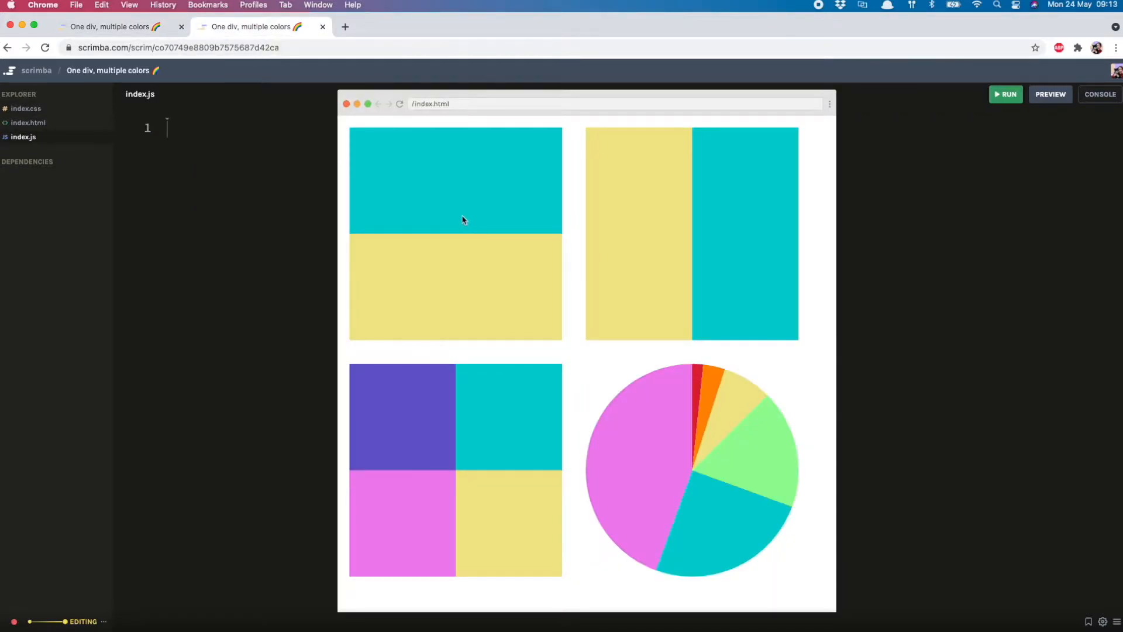
mouse_move(430, 207)
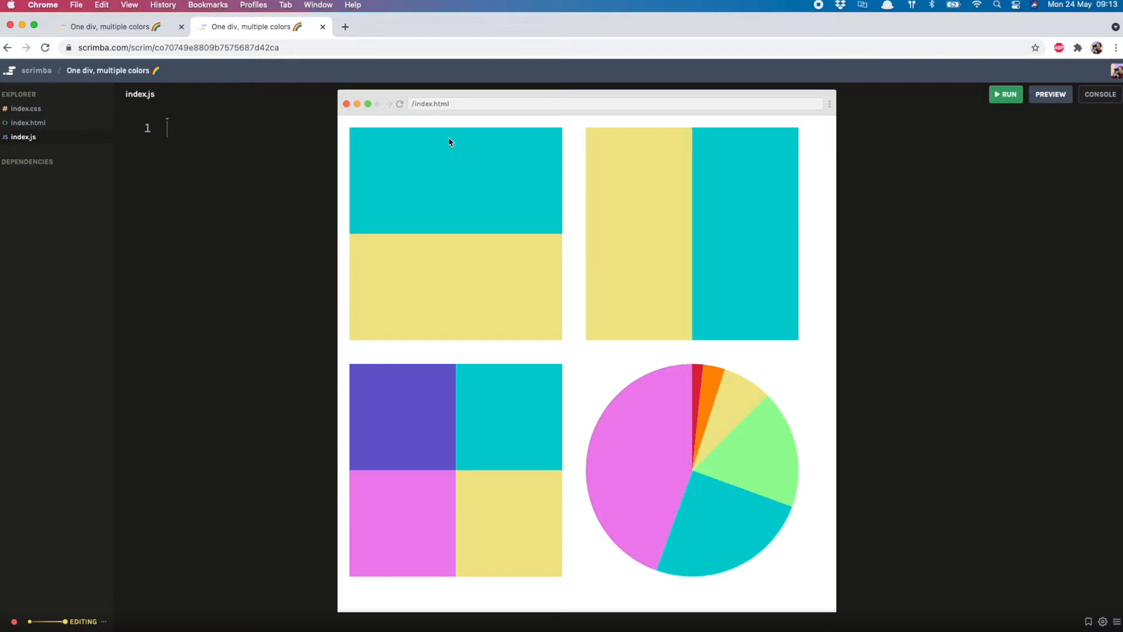
mouse_move(531, 233)
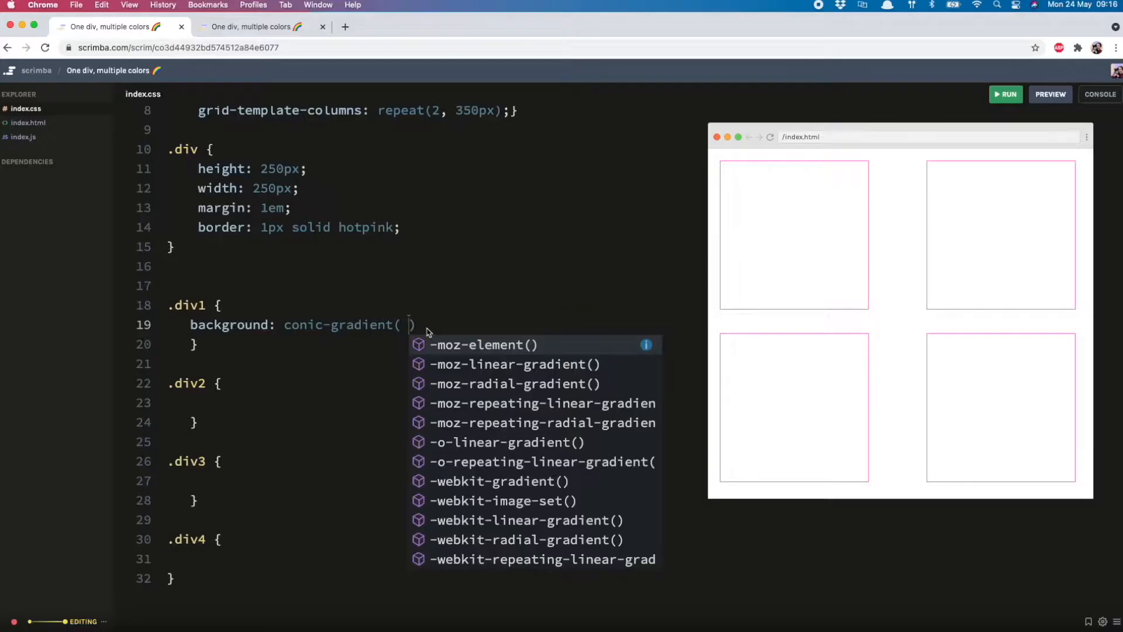
text(darkturquoise 0deg)
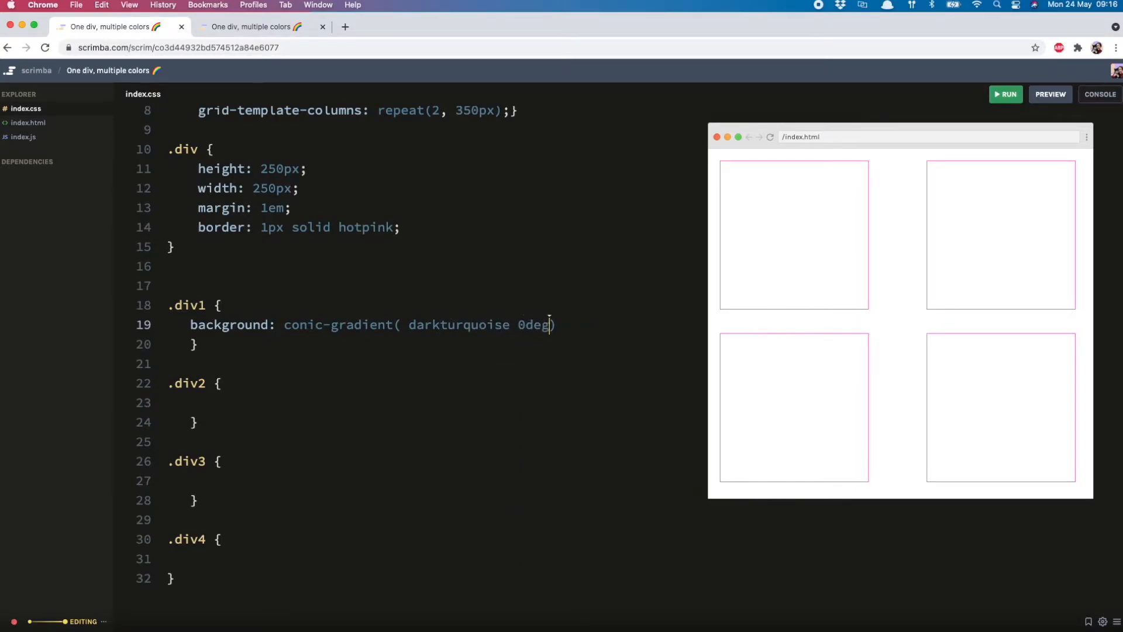
text(90deg)
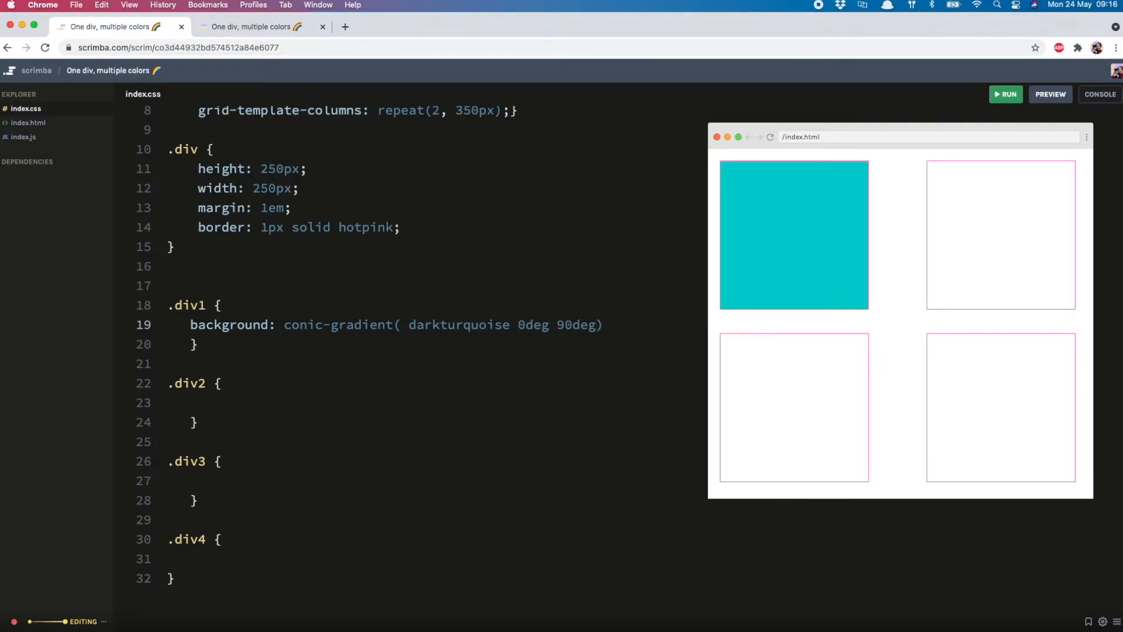
text(,)
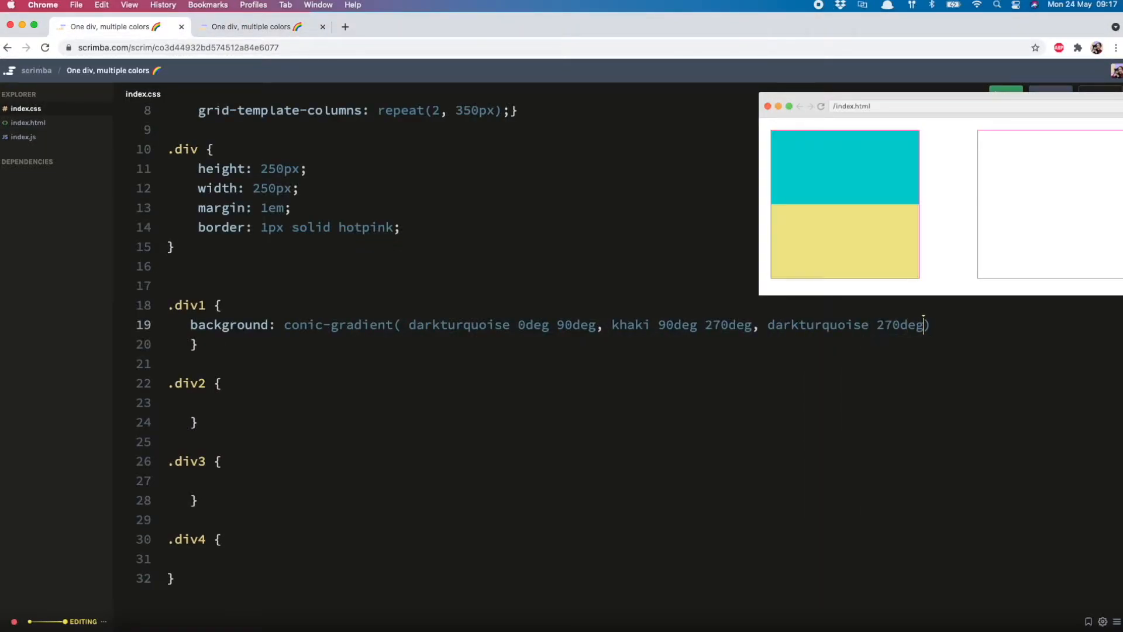
text(360)
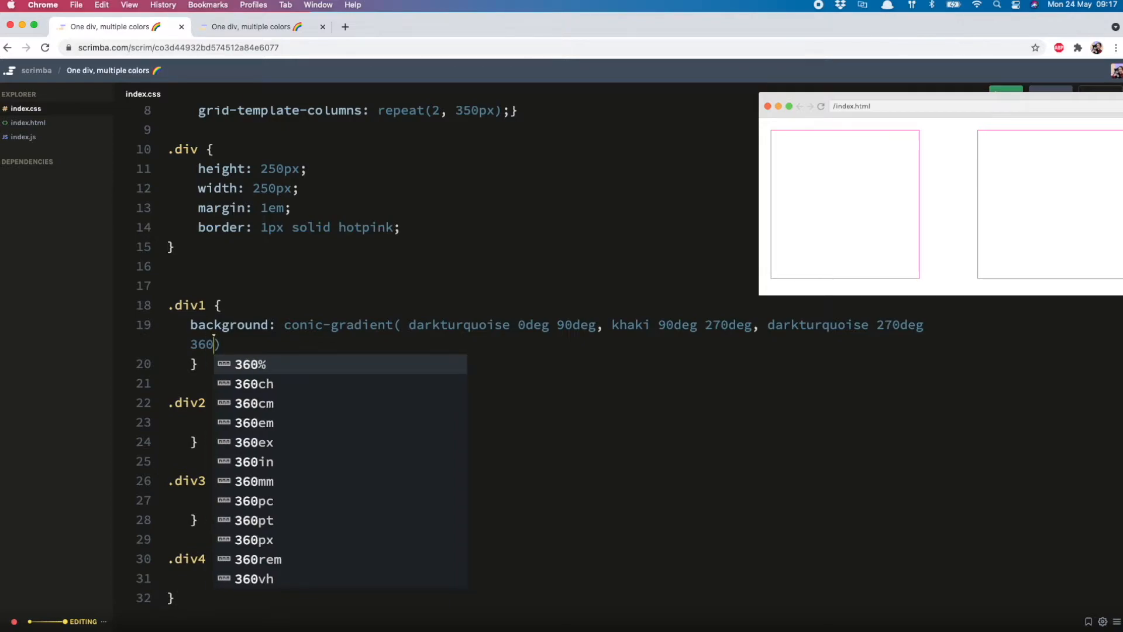
text(deg)
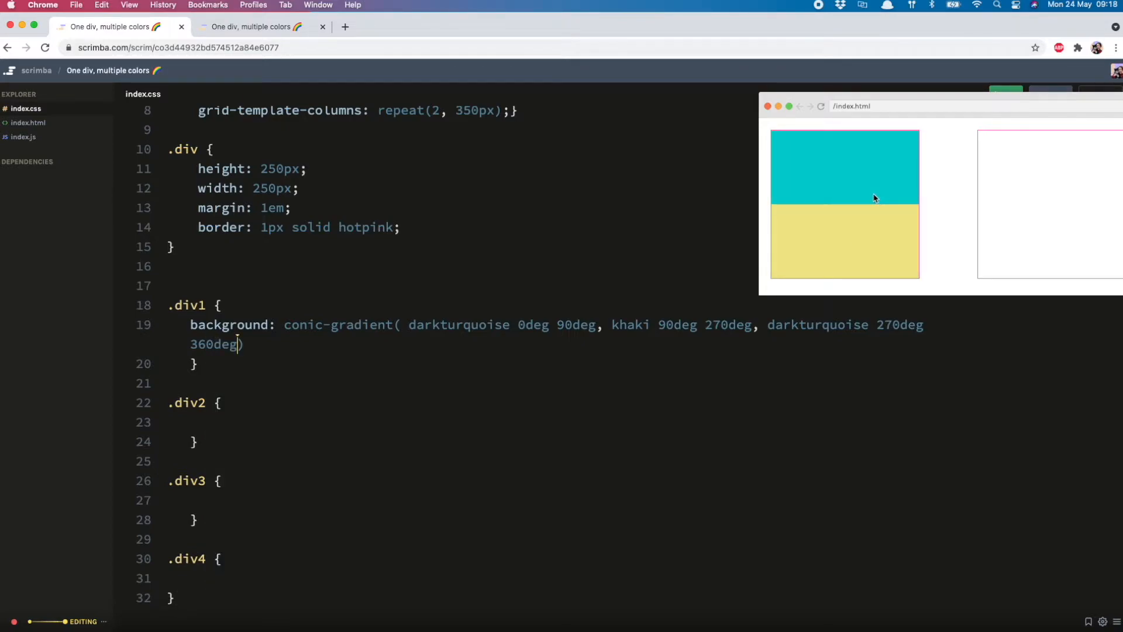
mouse_move(881, 185)
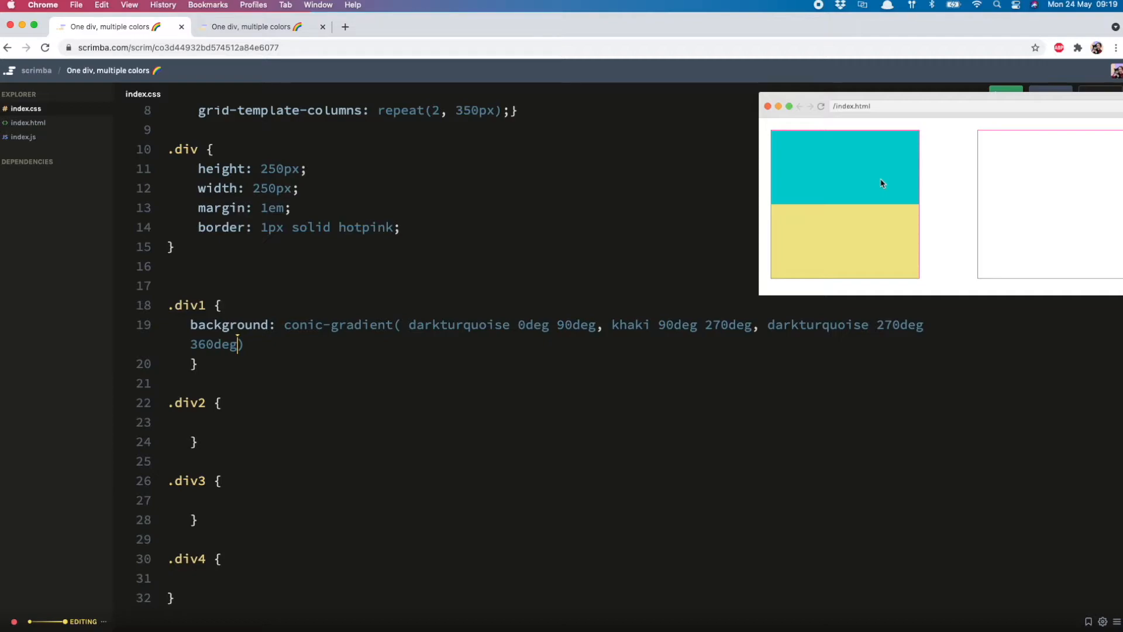
mouse_move(856, 150)
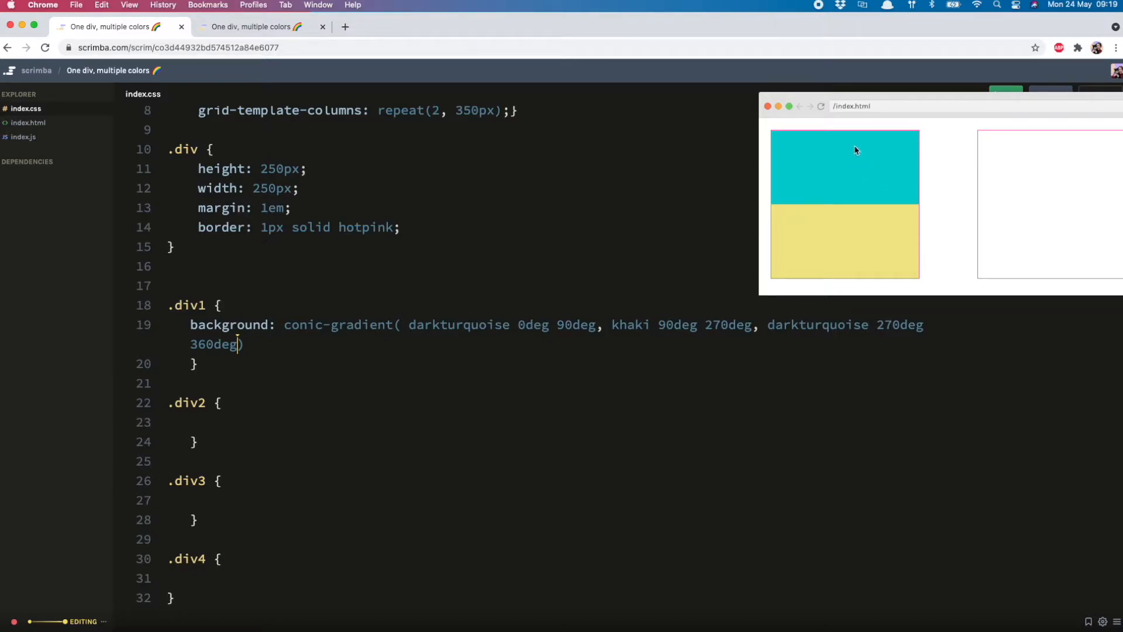
mouse_move(922, 230)
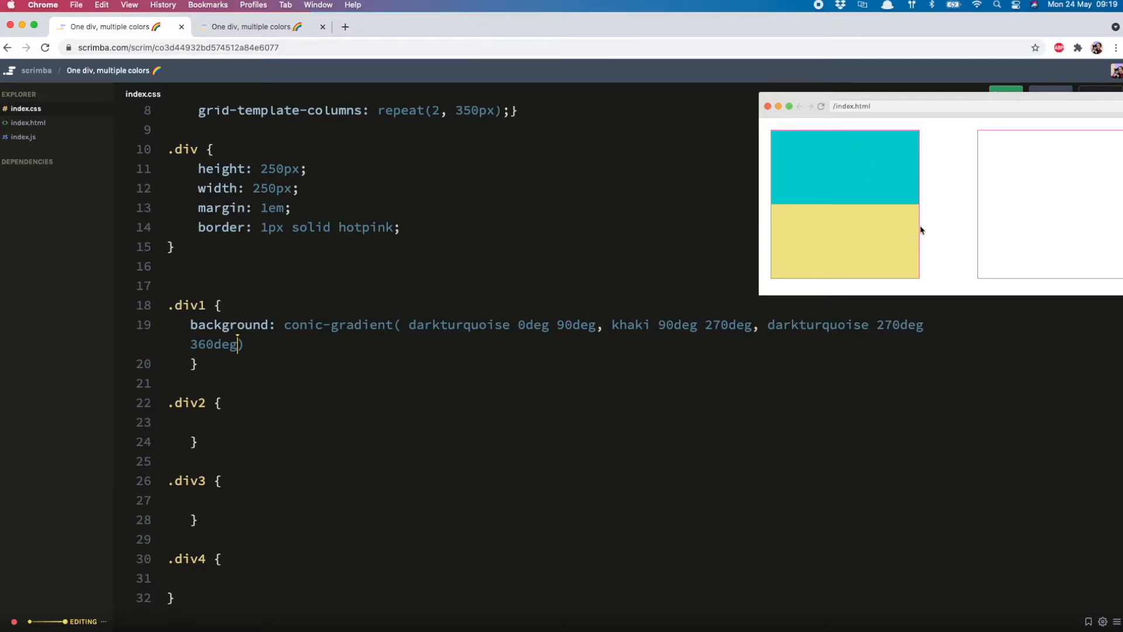
mouse_move(941, 177)
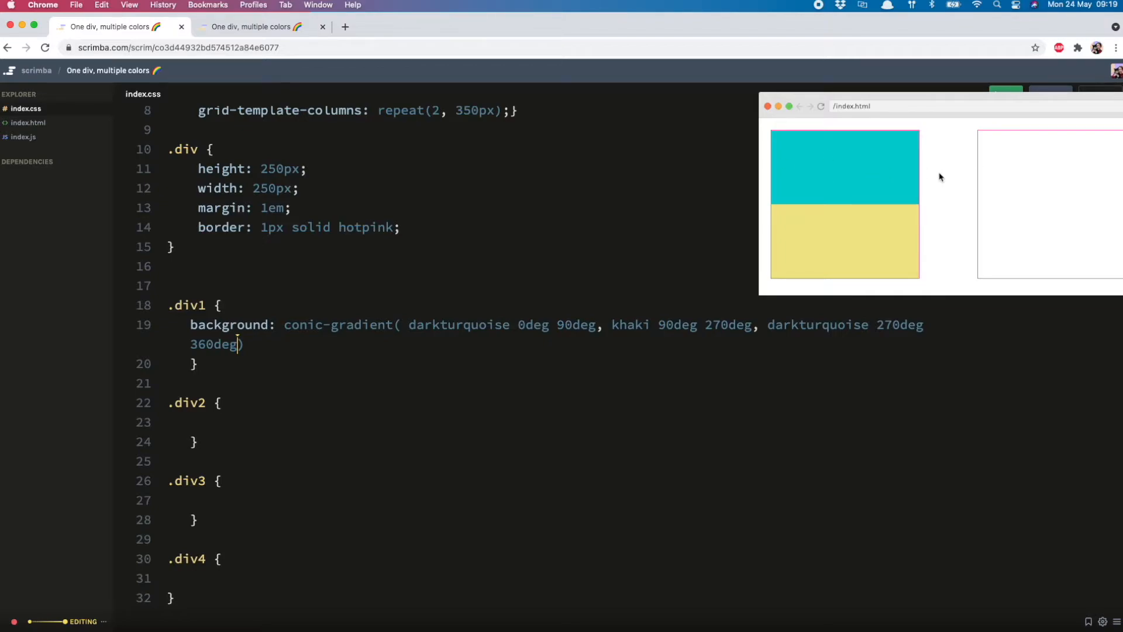
click(255, 26)
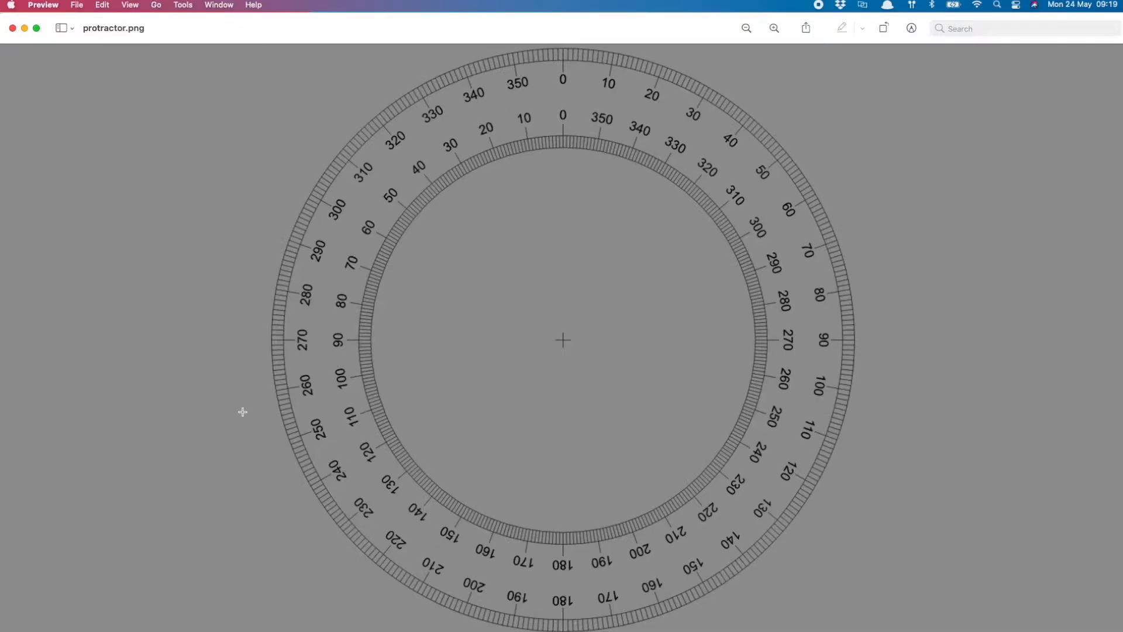
mouse_move(564, 56)
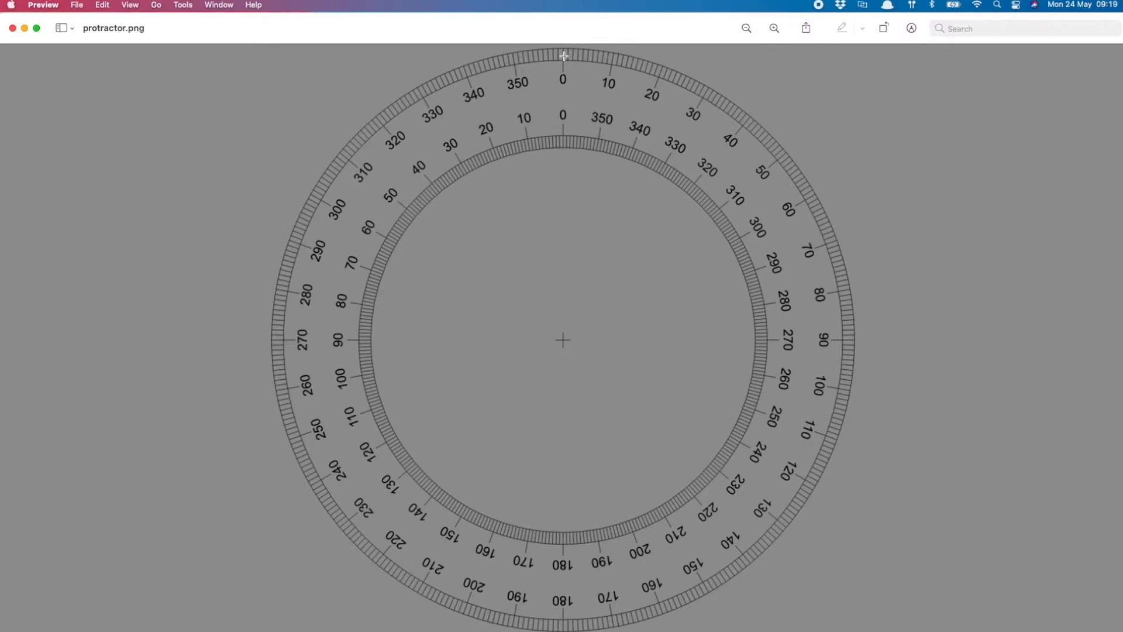
mouse_move(562, 552)
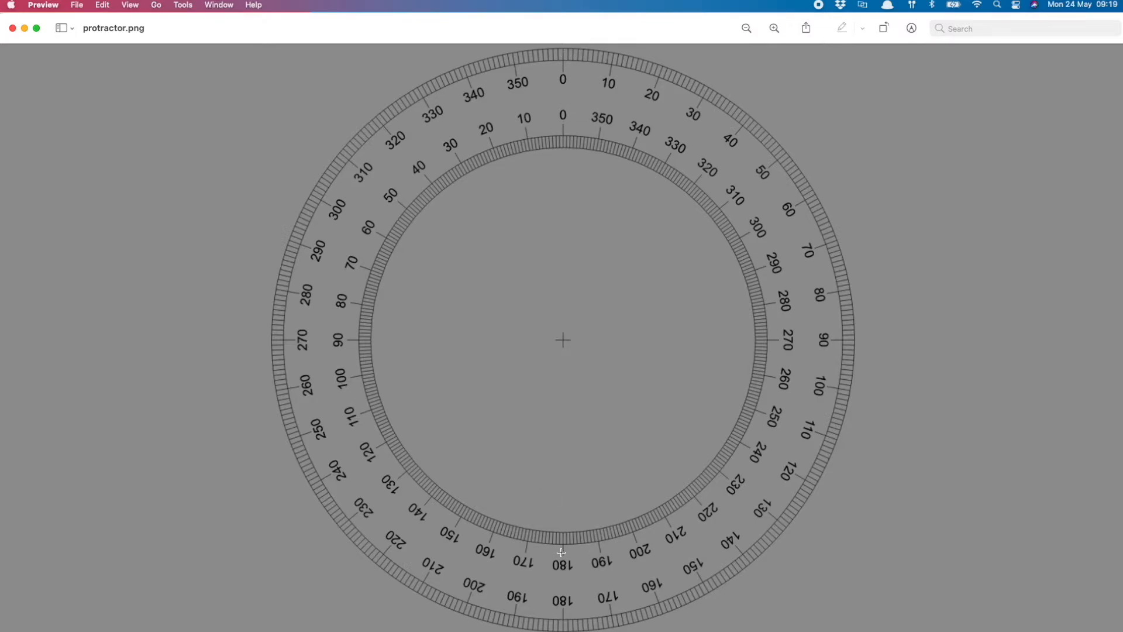
mouse_move(608, 84)
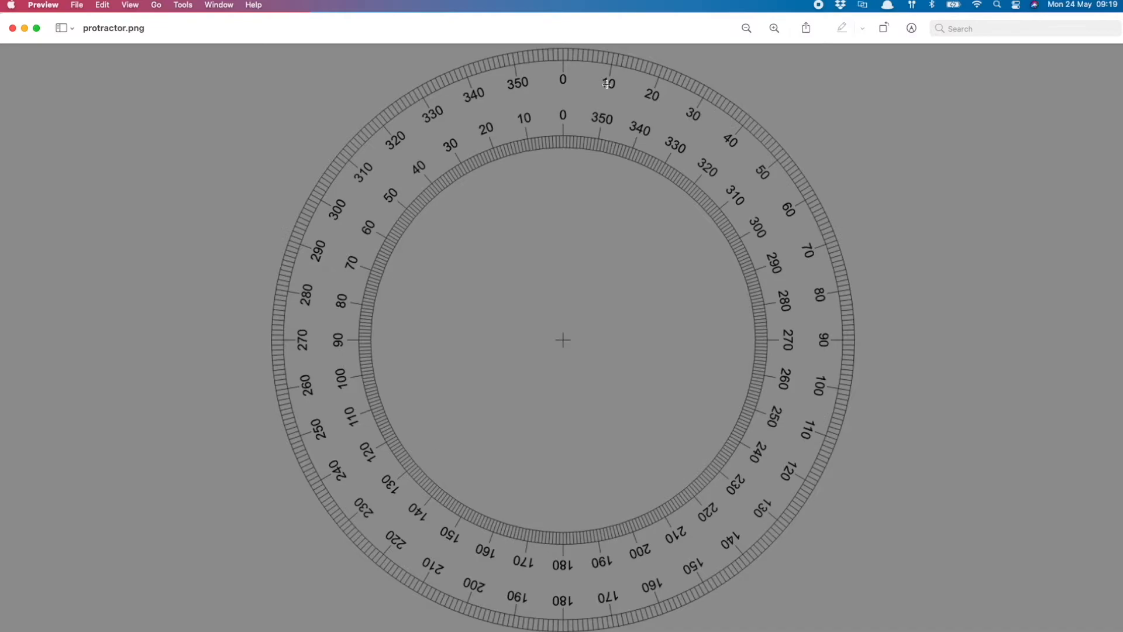
mouse_move(557, 68)
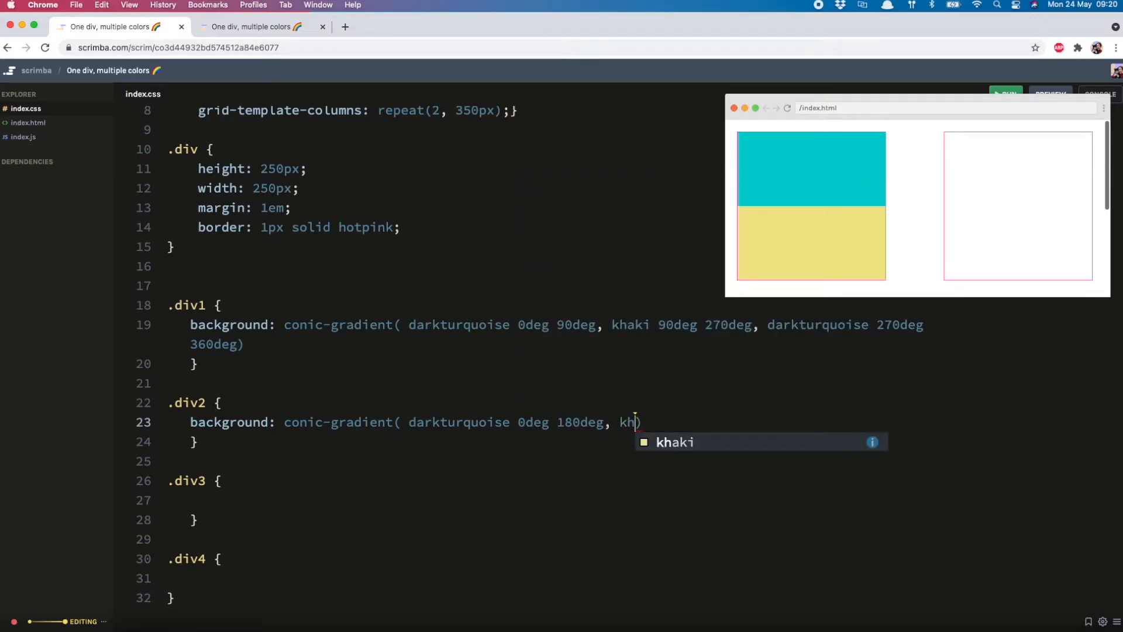
- Finish .div2's gradient with khaki running from 180deg to 360deg
text(180deg 36)
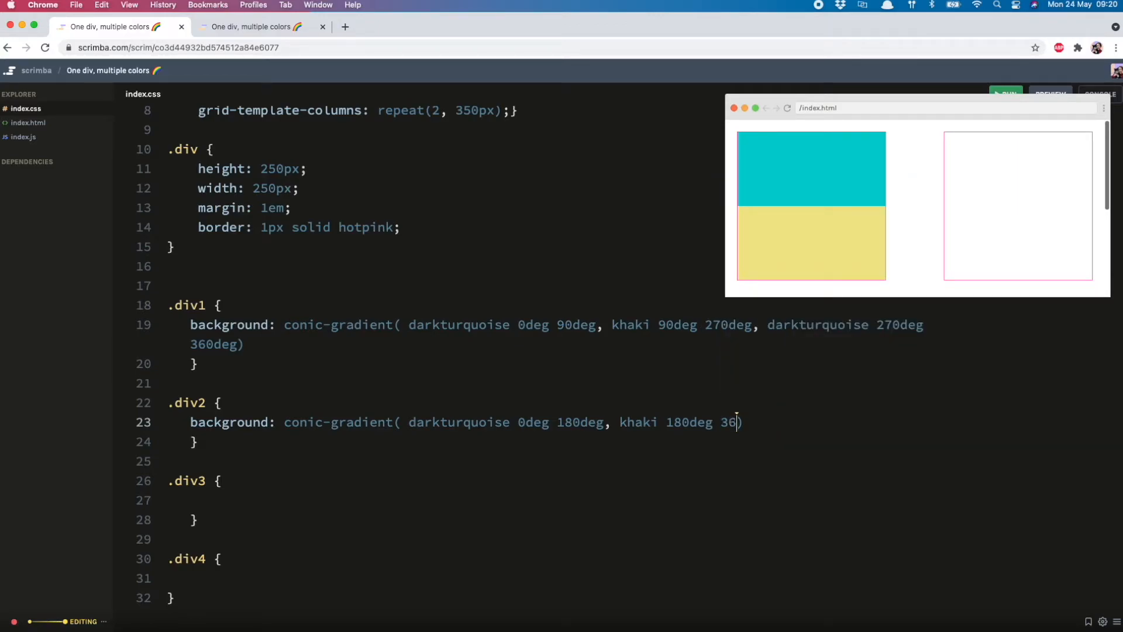
text(0deg))
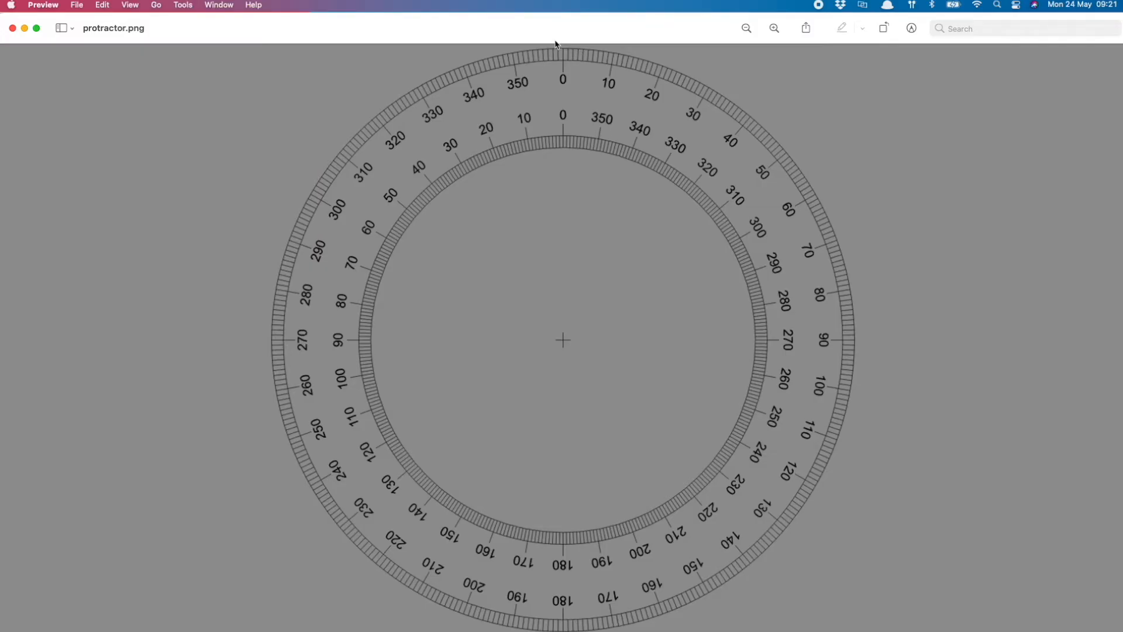
mouse_move(568, 60)
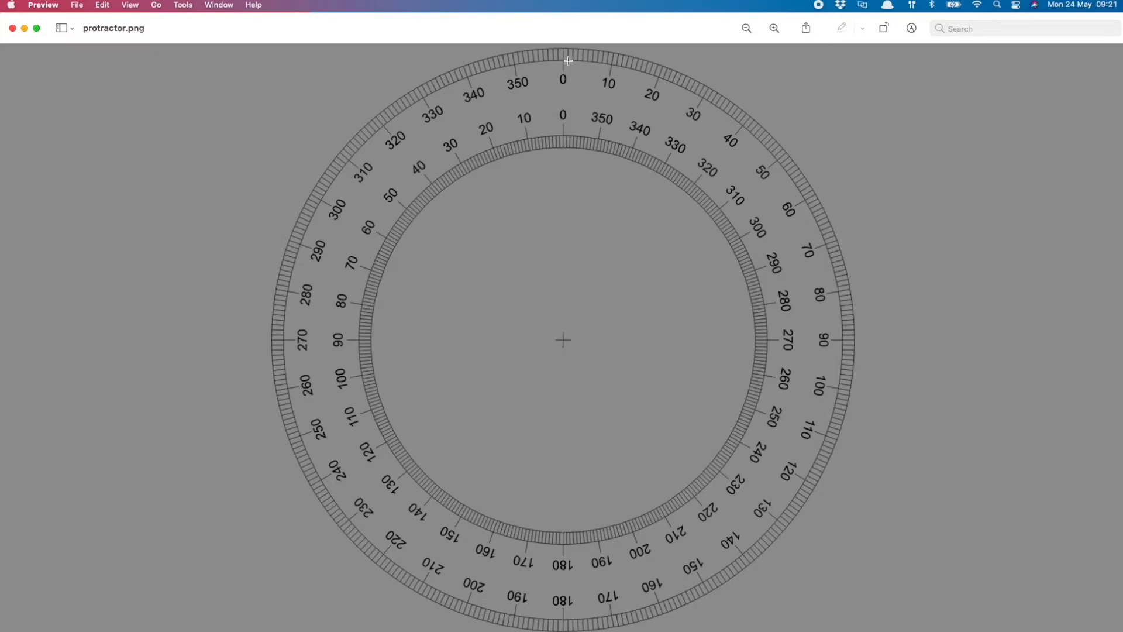
mouse_move(569, 597)
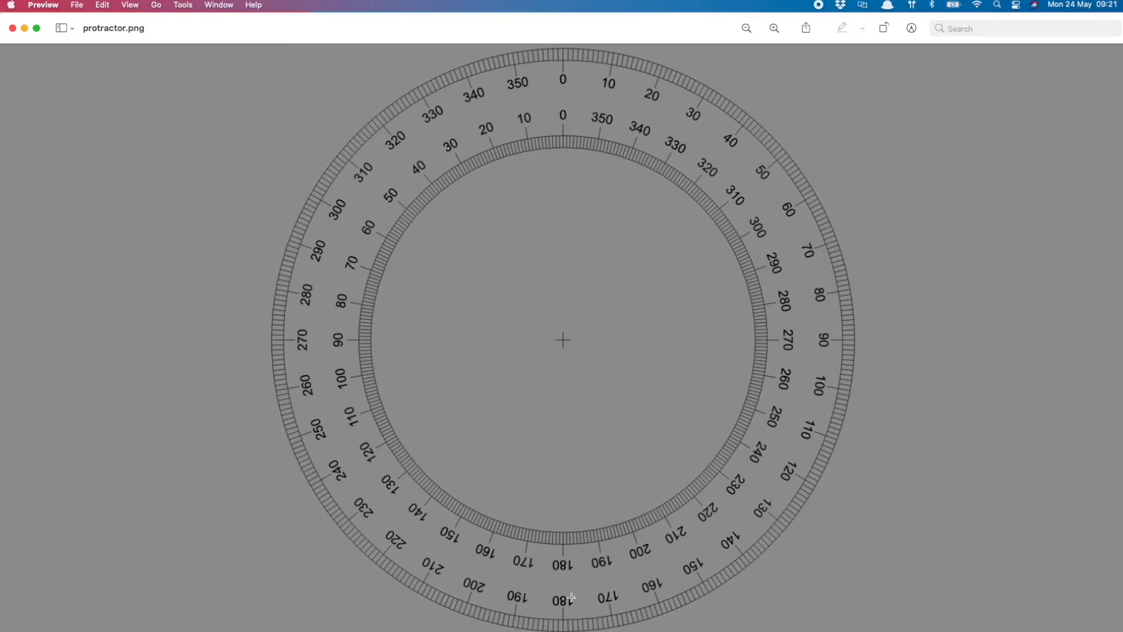
mouse_move(284, 338)
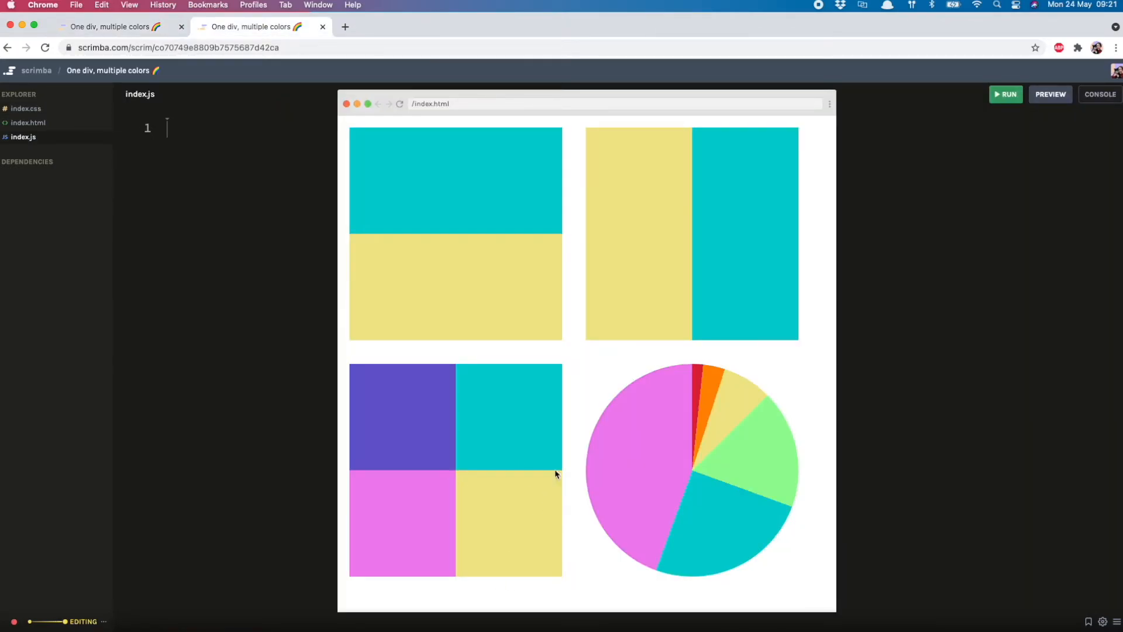
mouse_move(514, 520)
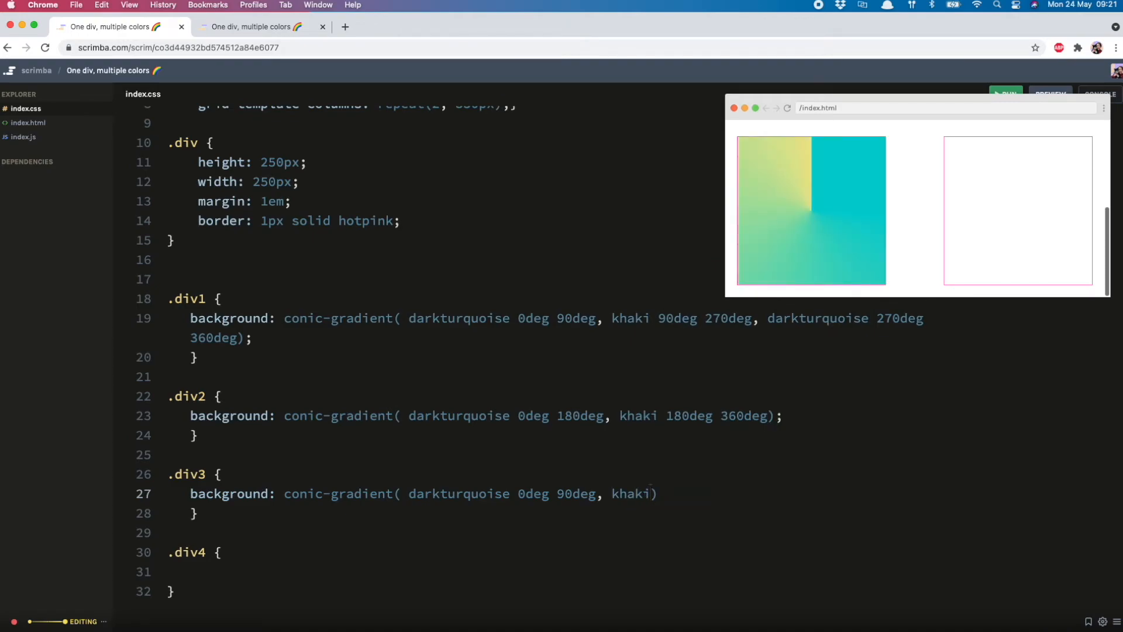
- Set .div3's quarters to khaki 90–180deg, violet 180–270deg and slateblue 270–360deg, checking the finished example
text(90deg 180deg)
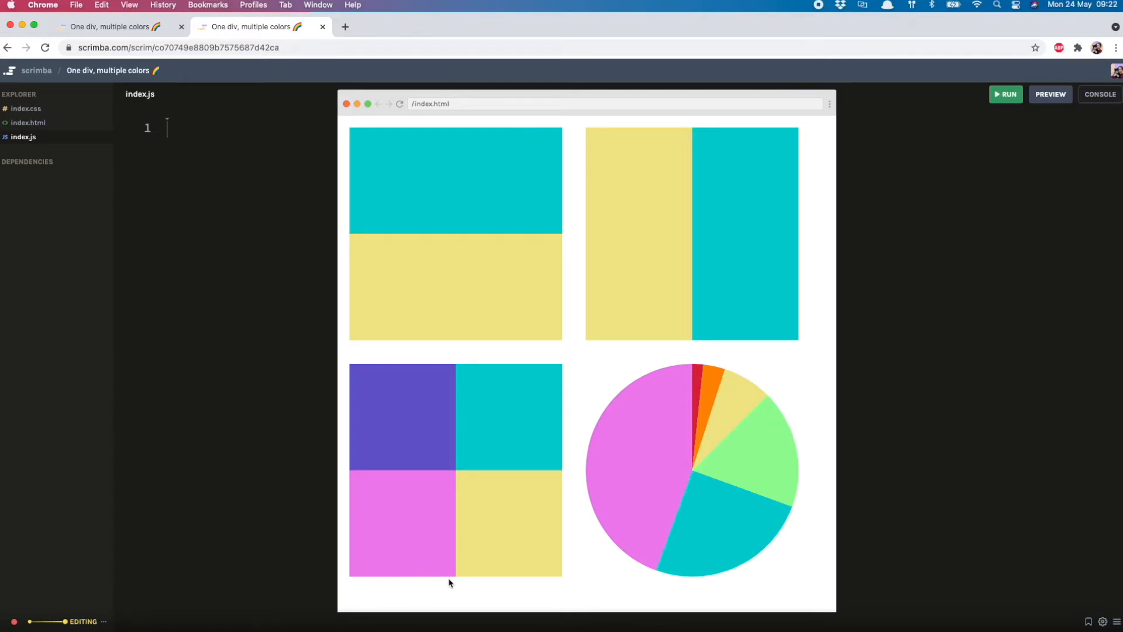
text(180deg, violet 180deg 270deg);)
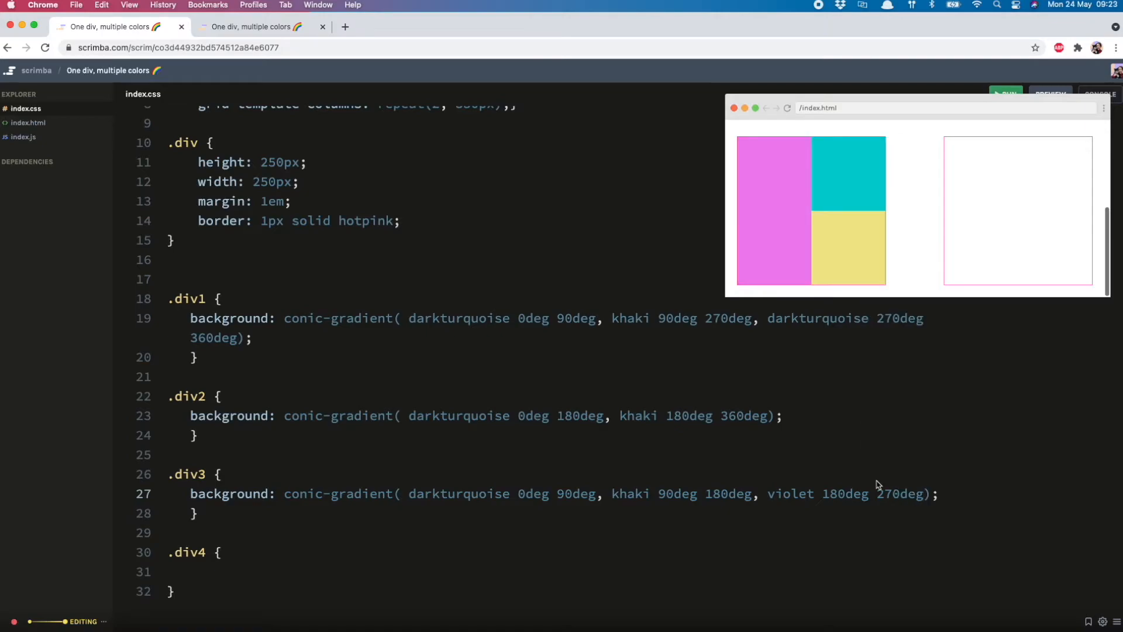
click(254, 26)
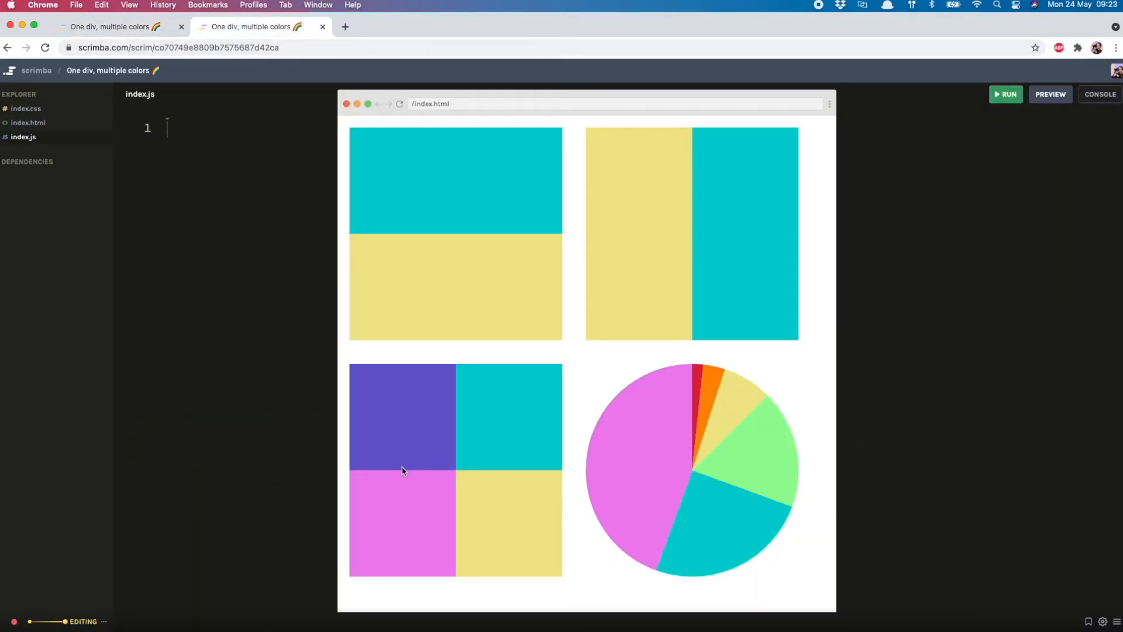
mouse_move(450, 377)
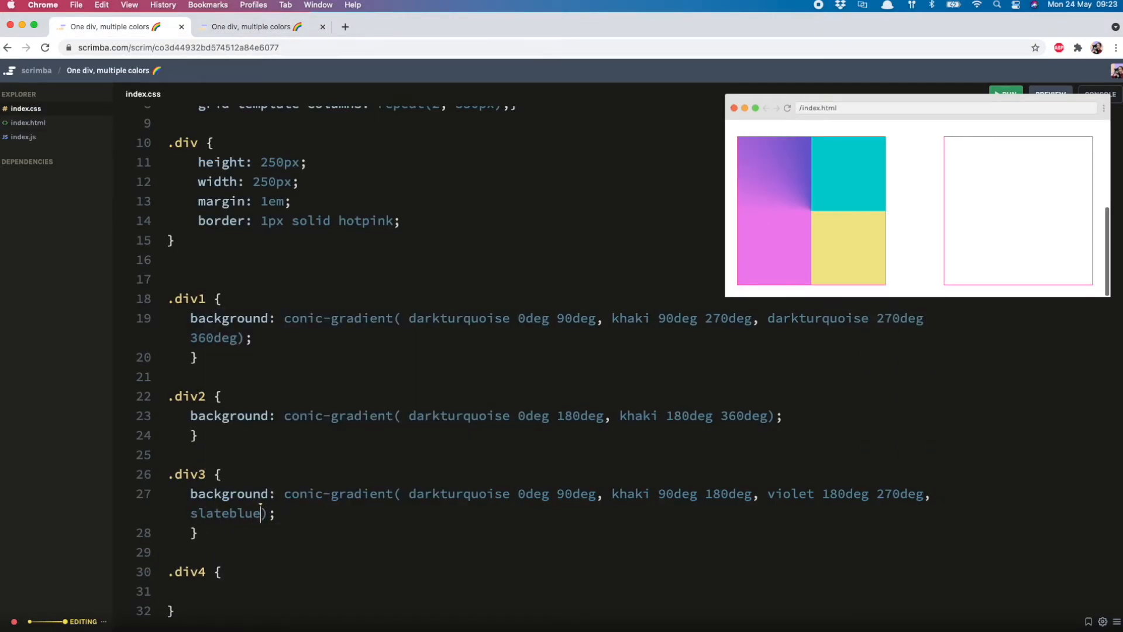
text(270deg 360deg)
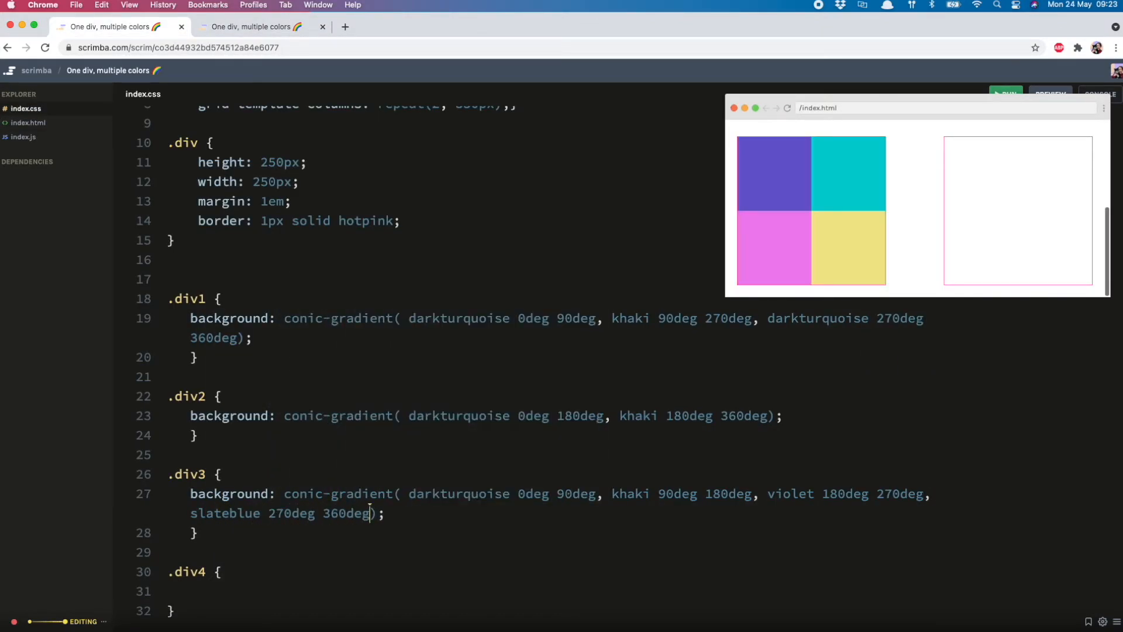
mouse_move(765, 186)
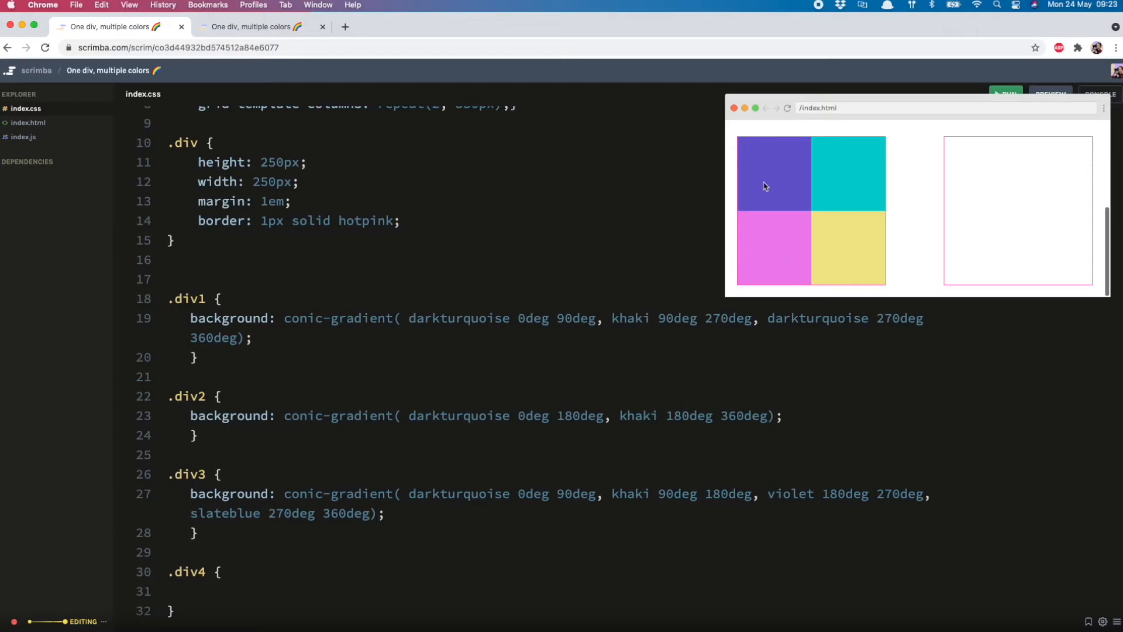
click(254, 27)
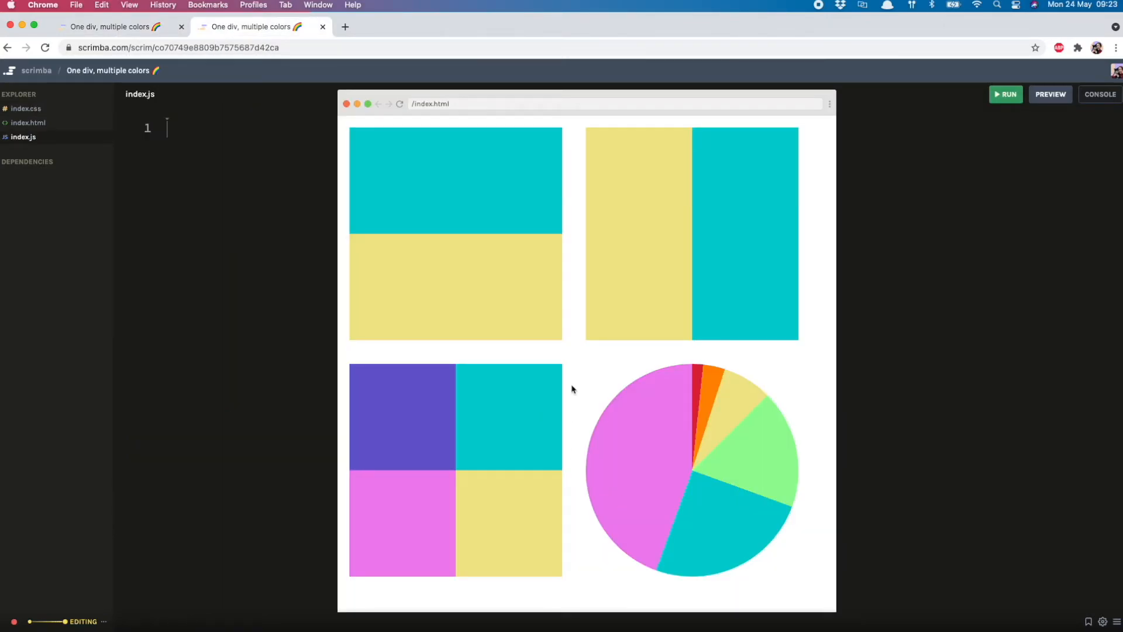
mouse_move(741, 437)
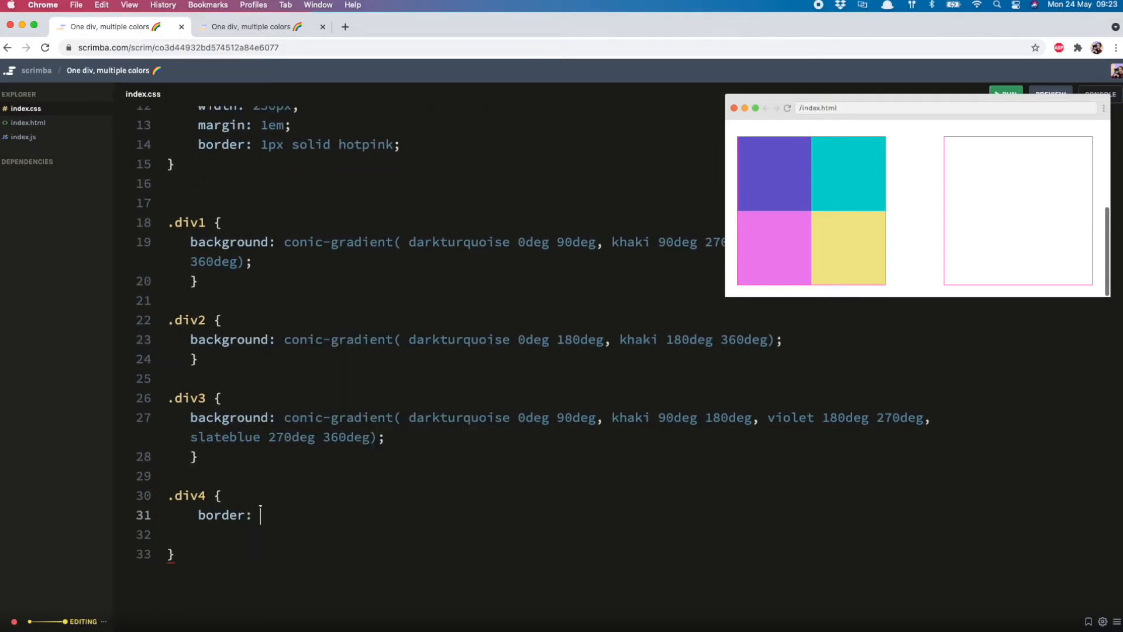
- Add border-radius: 50% to .div4 and begin its pie gradient: crimson 6deg, darkorange 6–18deg, khaki 18–45deg
text(r)
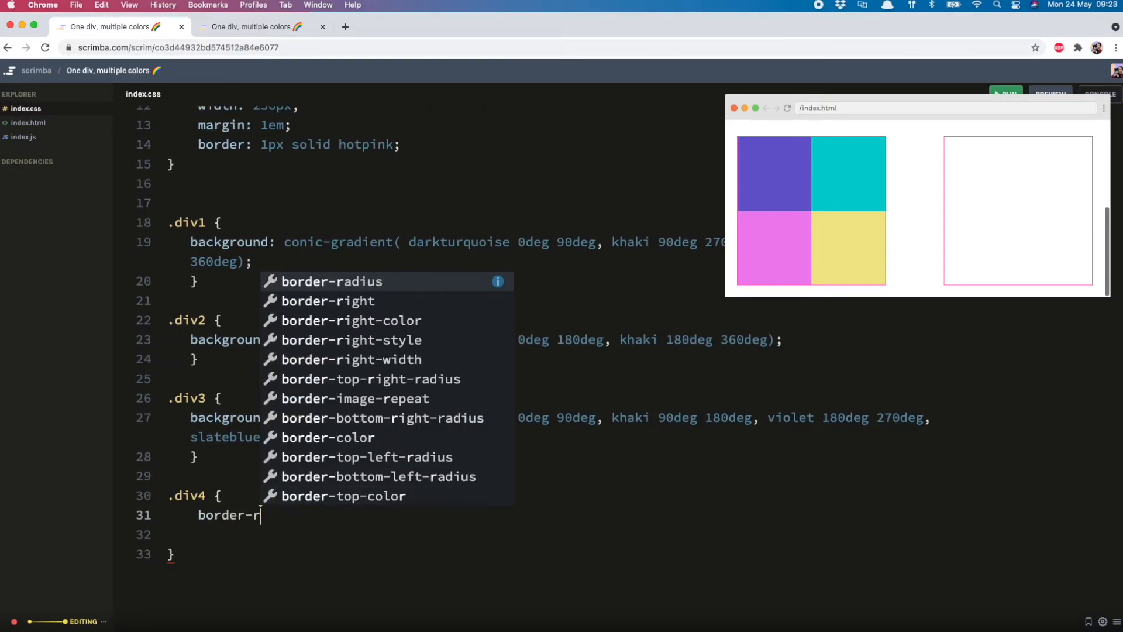
click(329, 280)
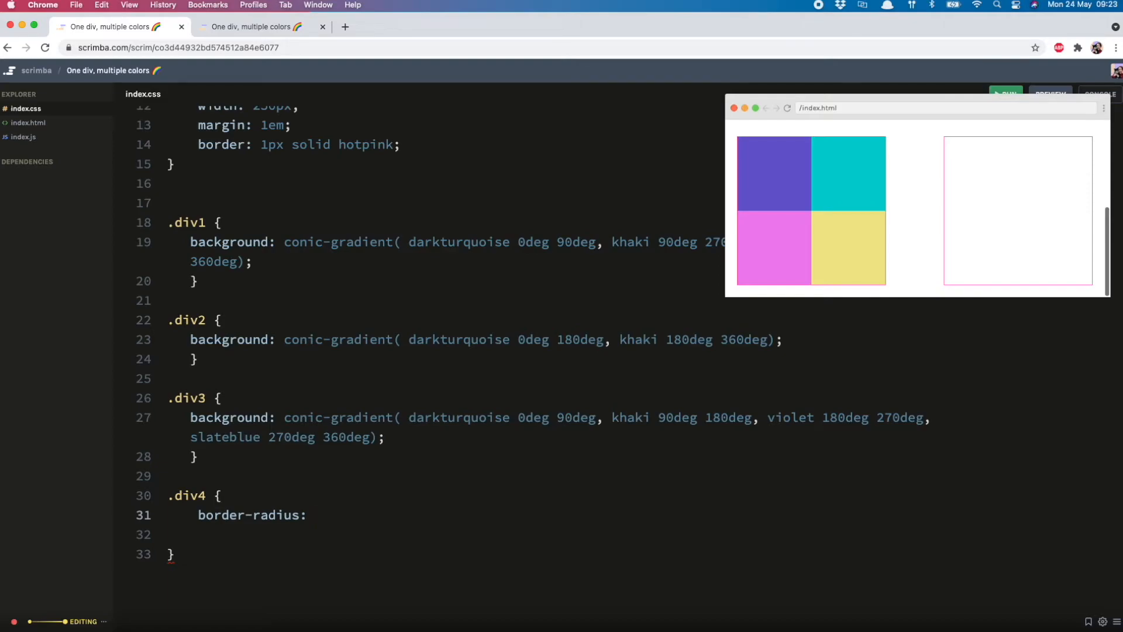
click(259, 27)
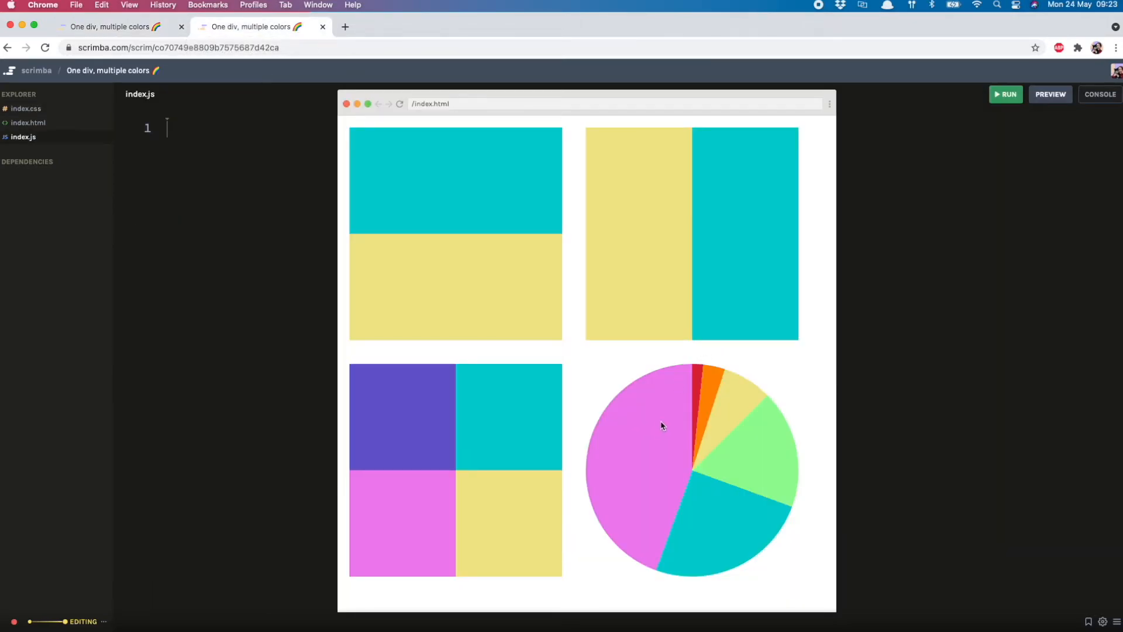
mouse_move(706, 543)
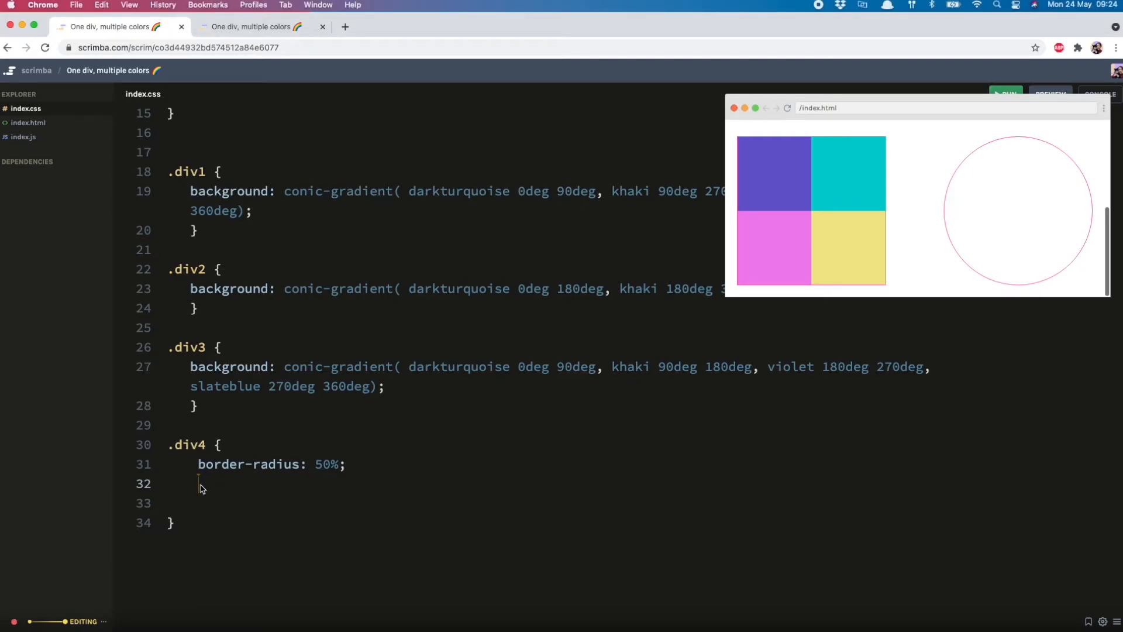
text(background: conic-gradient(crimson 6deg, darkorange 6deg 18deg, khaki 18deg 45deg, palegreen 45deg 110deg, darkturquoise 110deg 200deg, violet 200deg);)
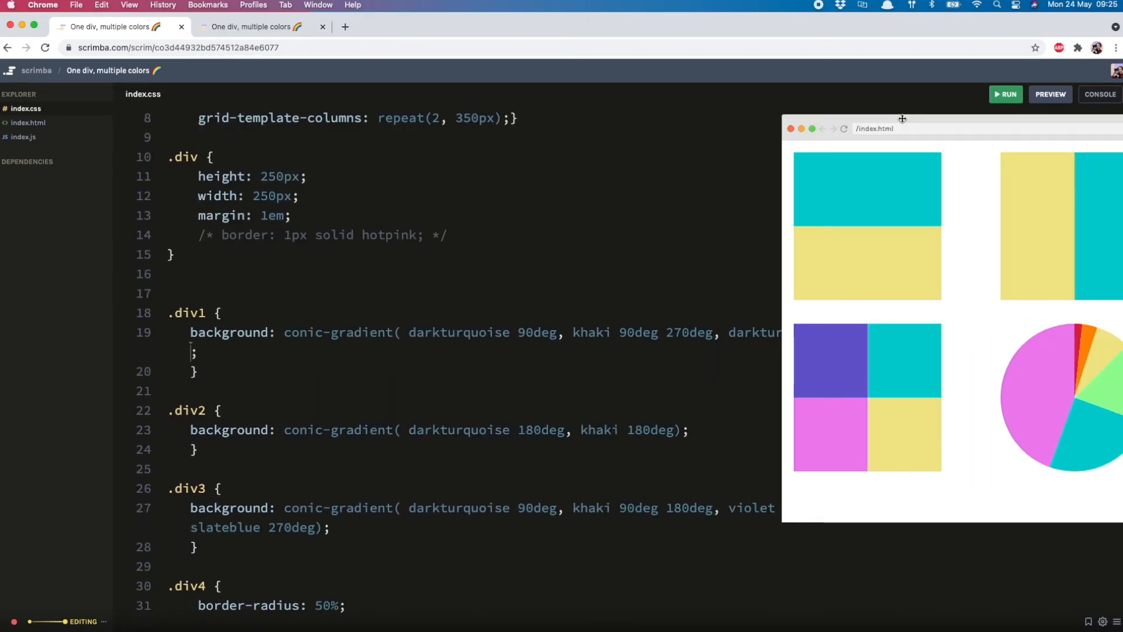
mouse_move(492, 336)
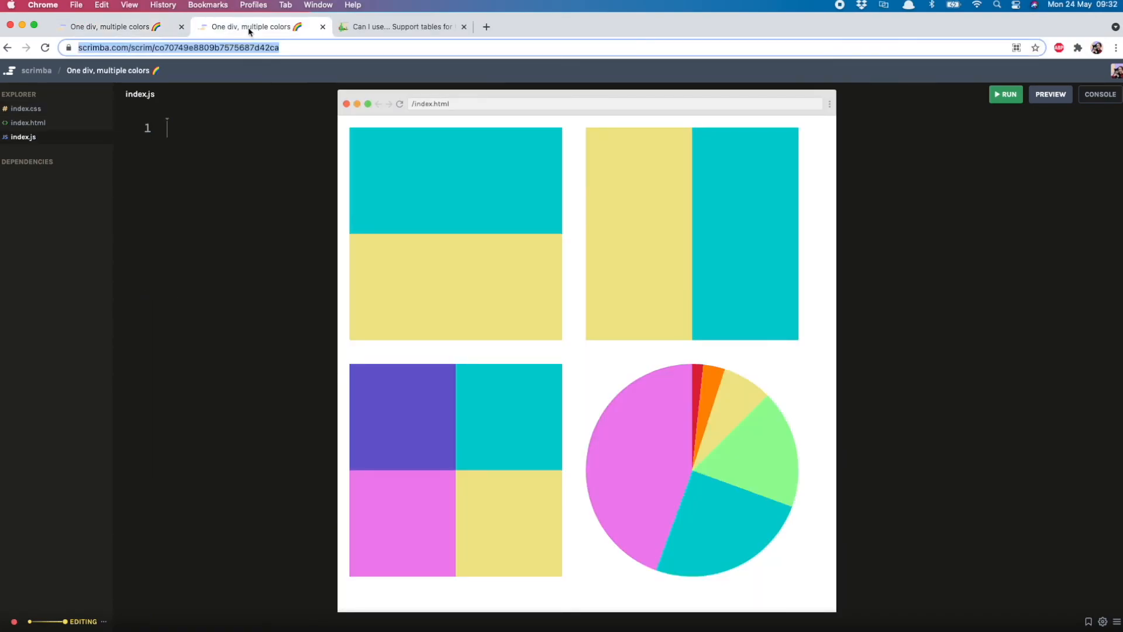
- Check conic-gradient browser support on Can I use (about 91% global), then return to index.css
click(398, 27)
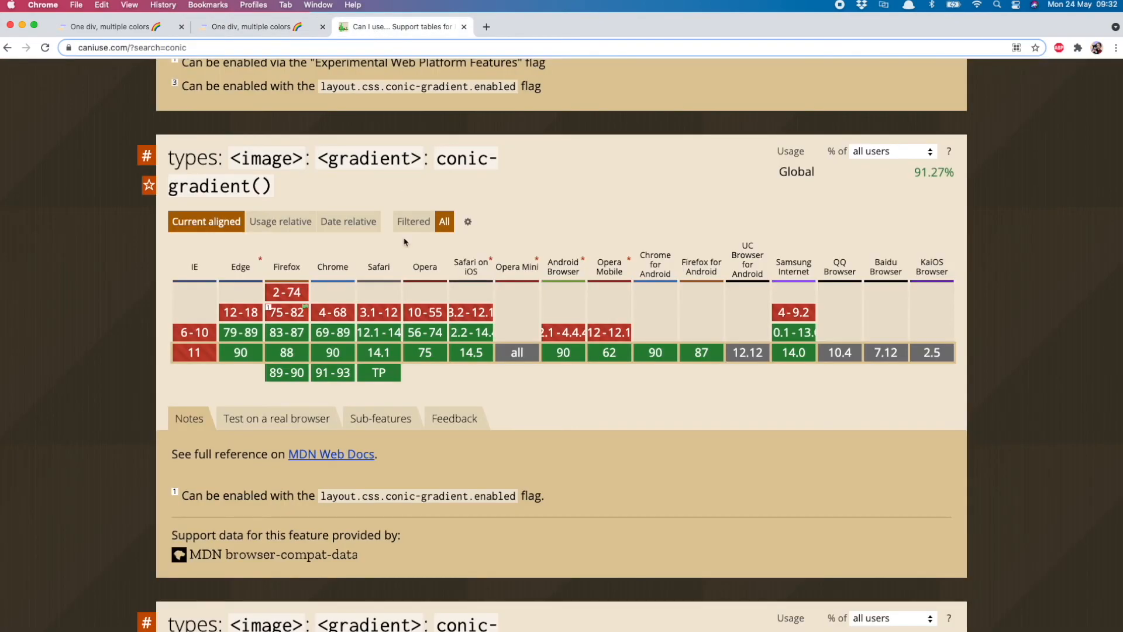
mouse_move(840, 351)
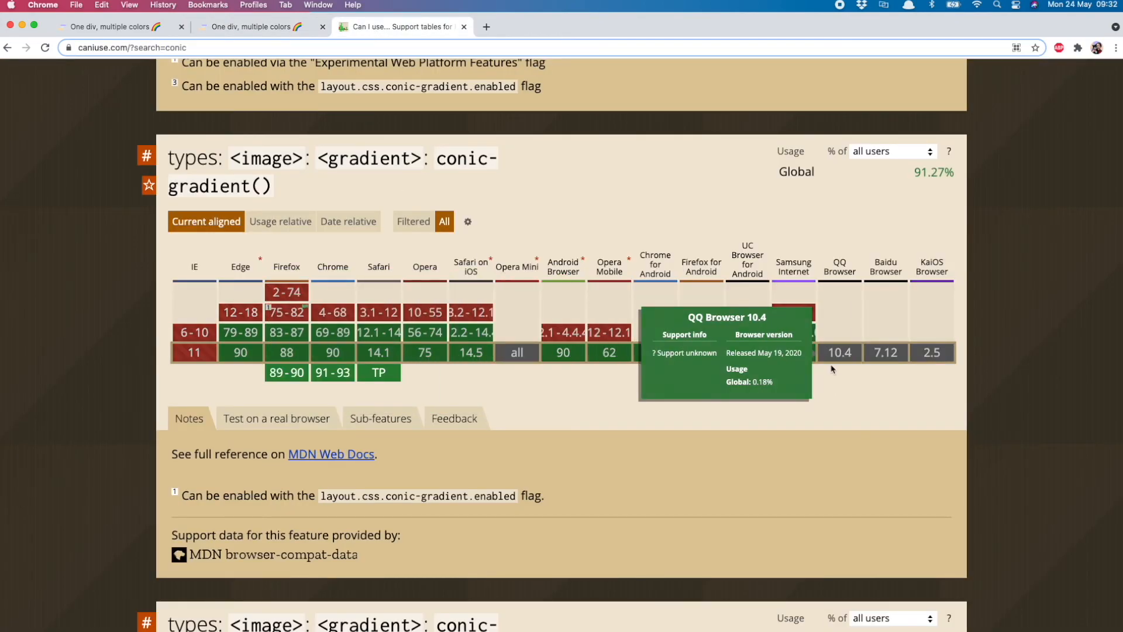
mouse_move(840, 387)
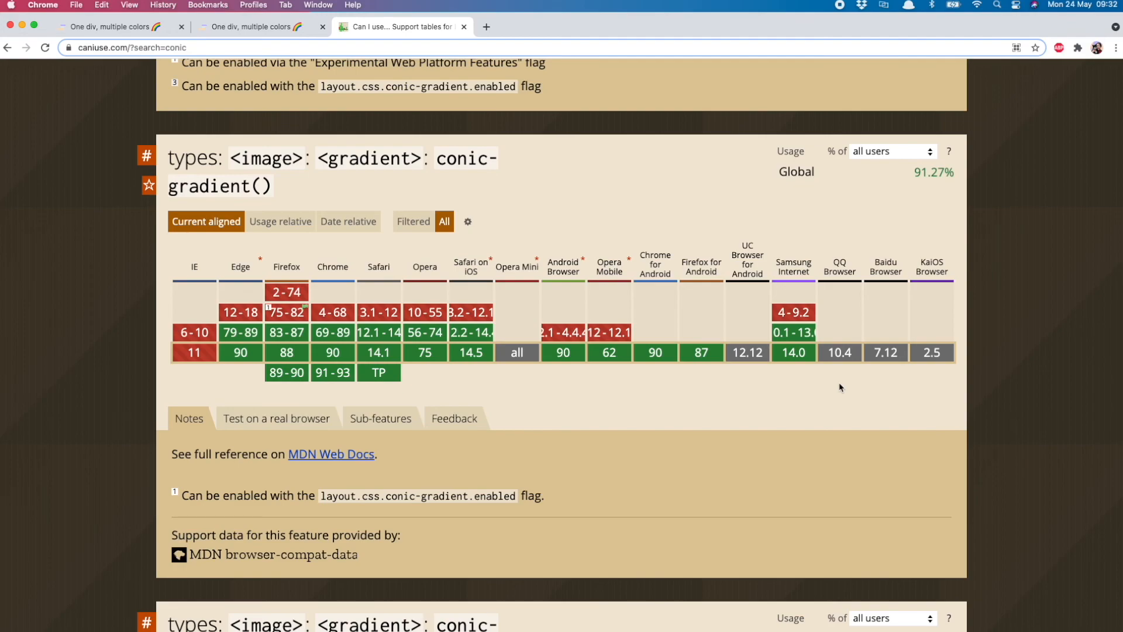
click(114, 26)
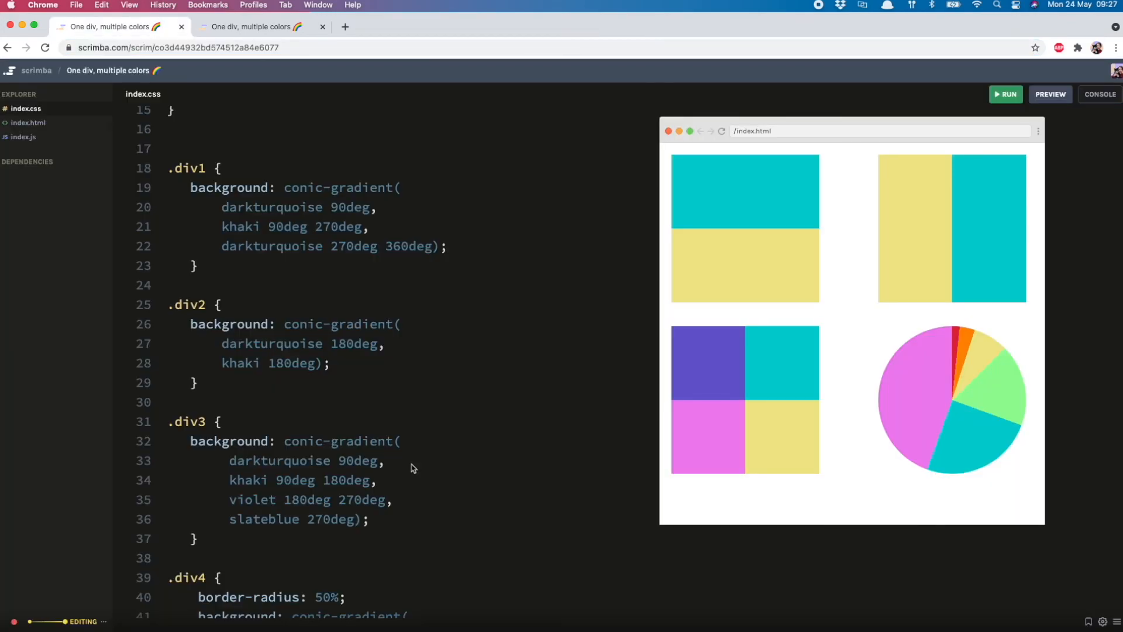